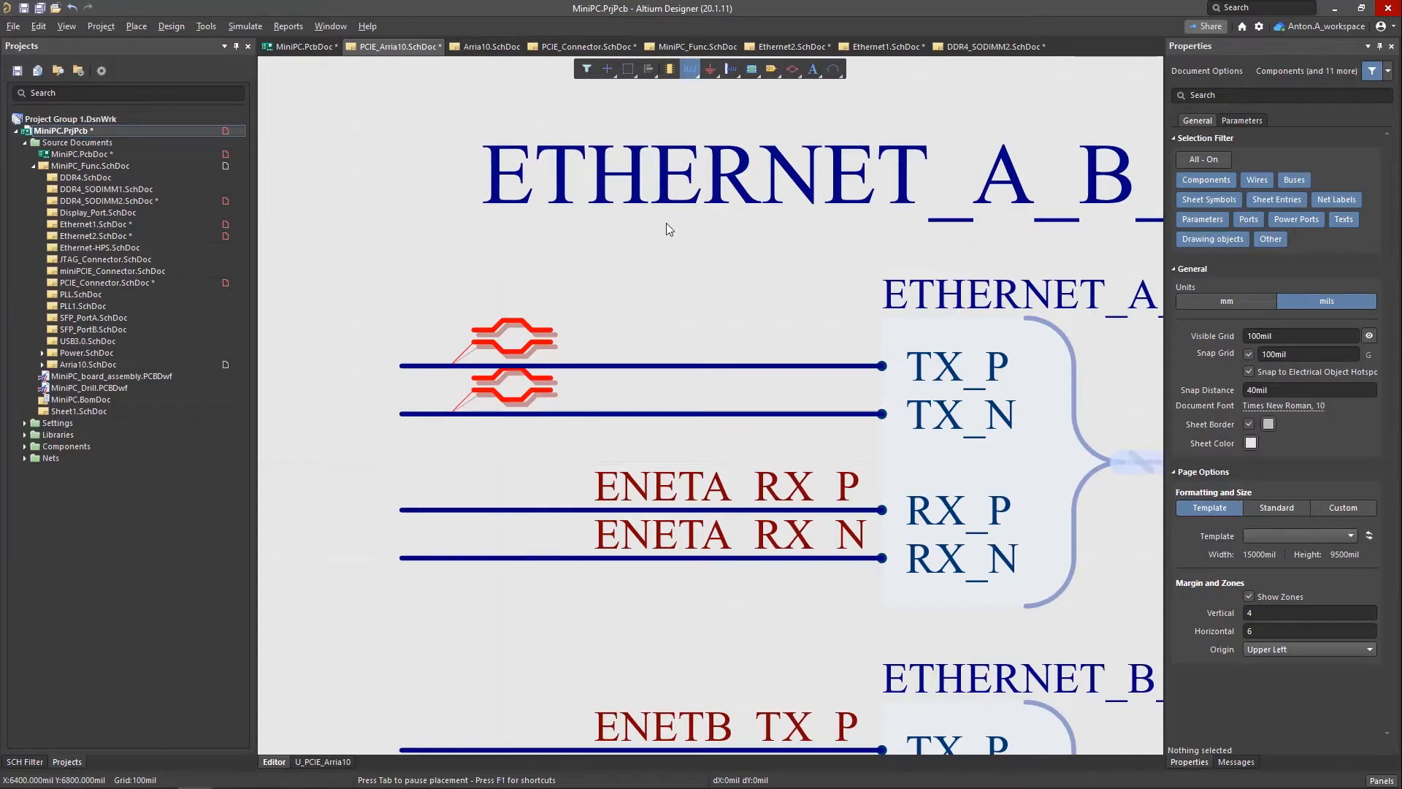
# Attach a Differential Pair directive to the ENETA_TX_P/ENETA_TX_N wires.
pyautogui.click(593, 414)
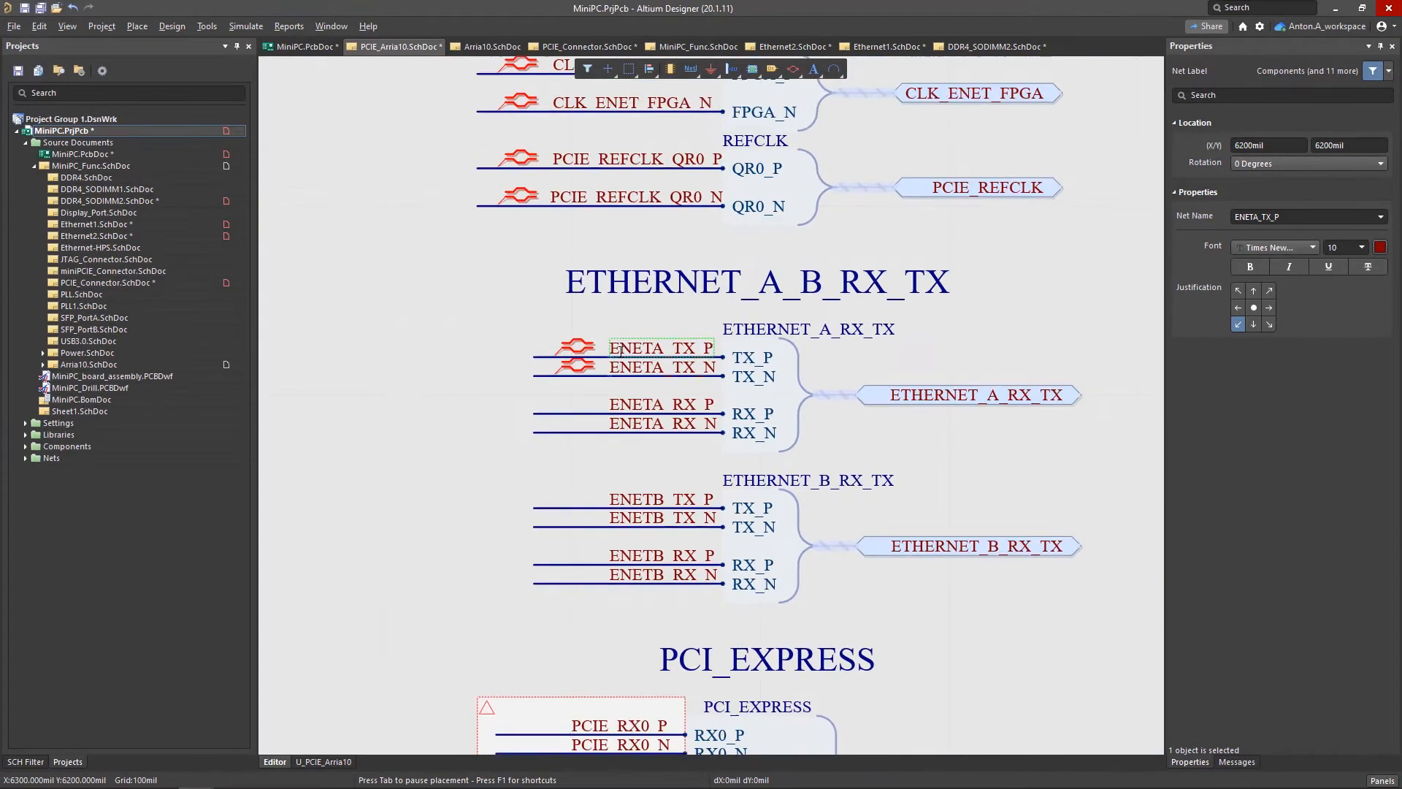
# Attach Differential Pair directives to the ENETA_RX and ENETB_TX/RX nets.
pyautogui.scroll(-3)
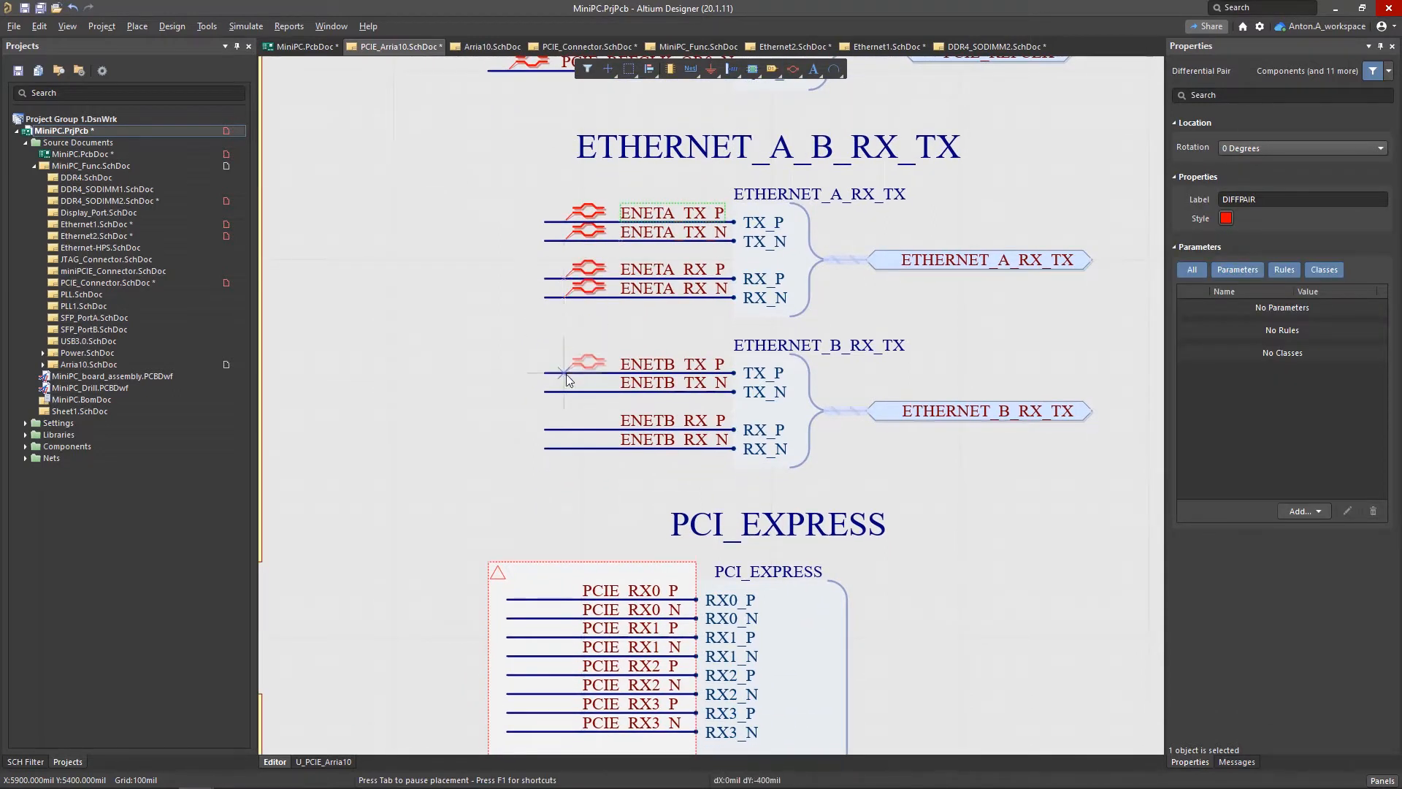
pyautogui.click(136, 26)
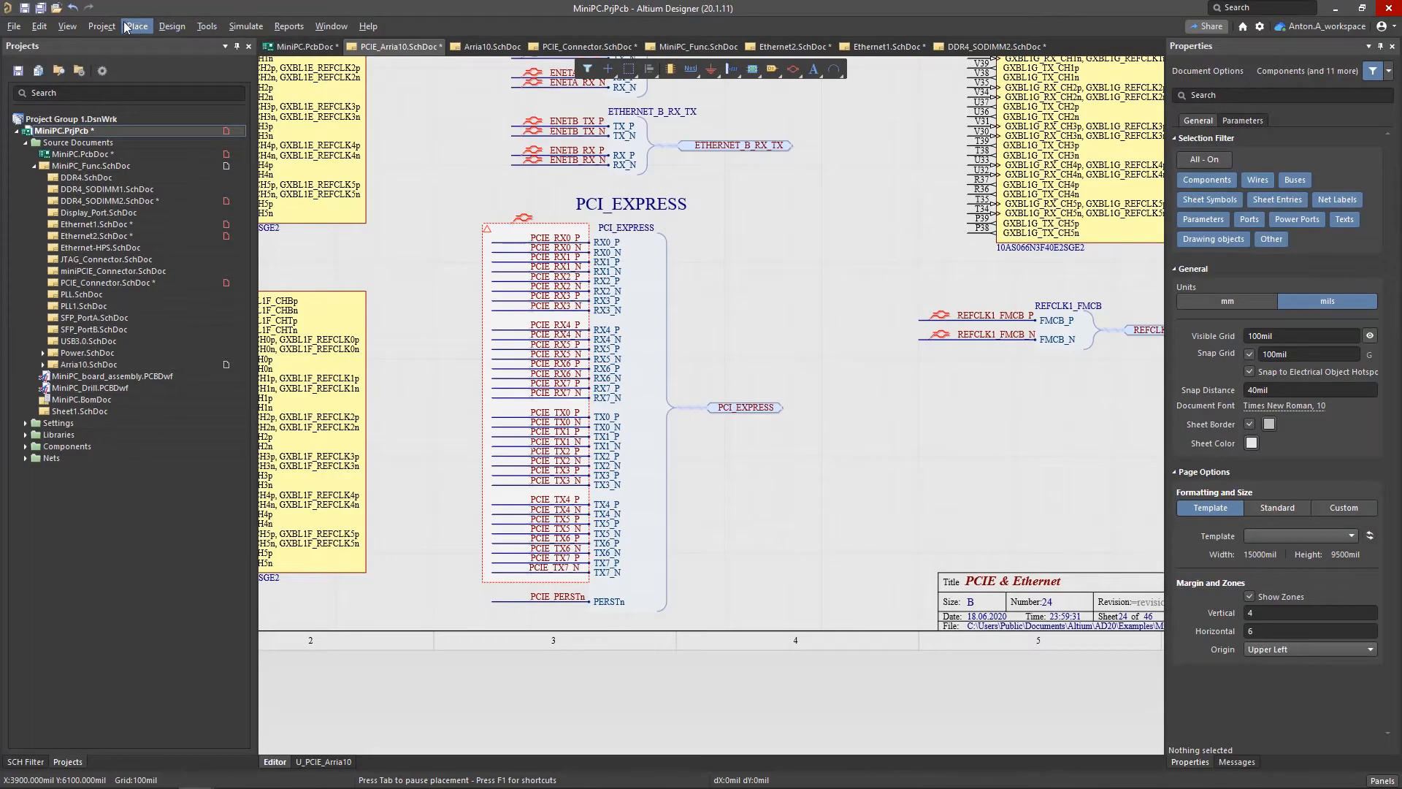
# In Project Options Comparator, set Extra Differential Pairs to Find Differences and review ECO Generation.
pyautogui.click(101, 26)
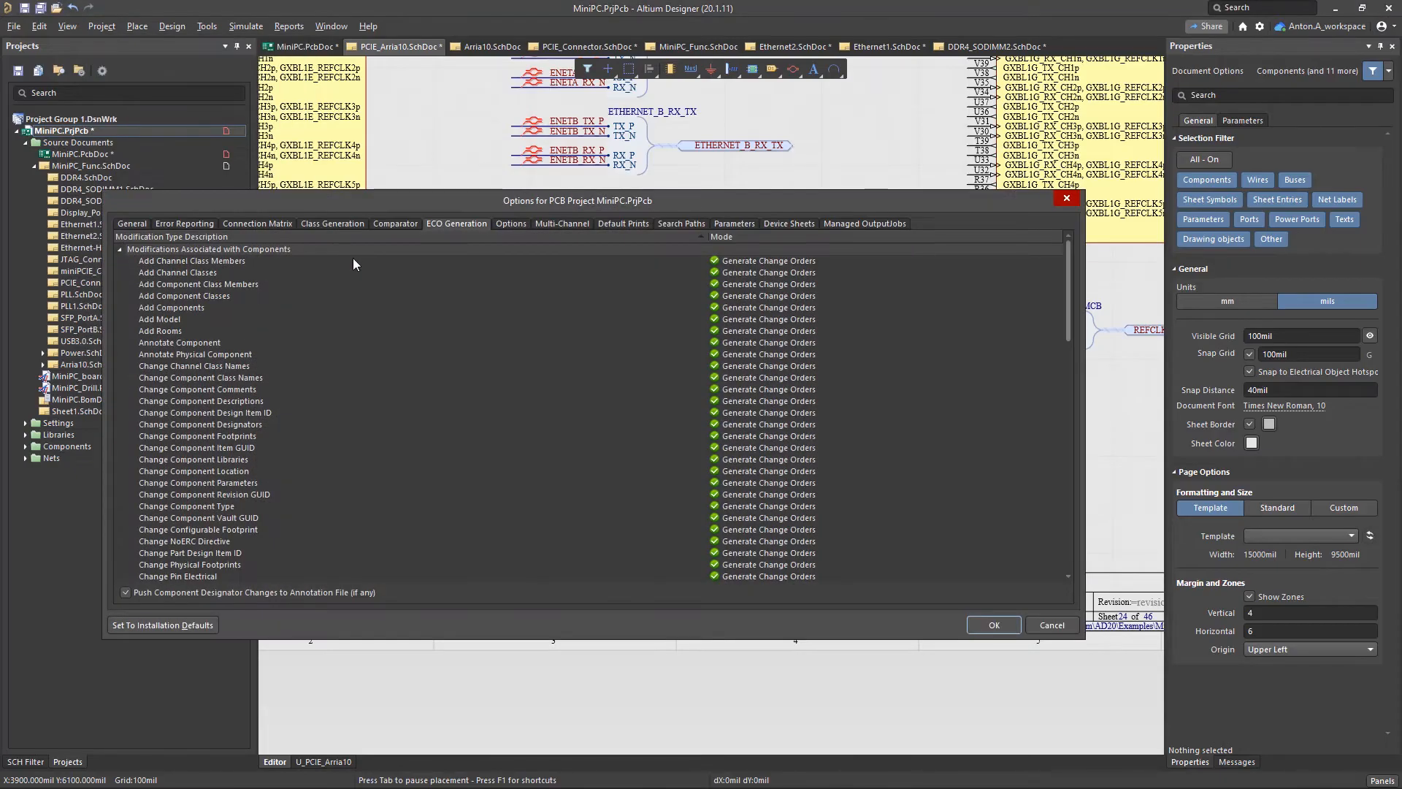
pyautogui.click(395, 223)
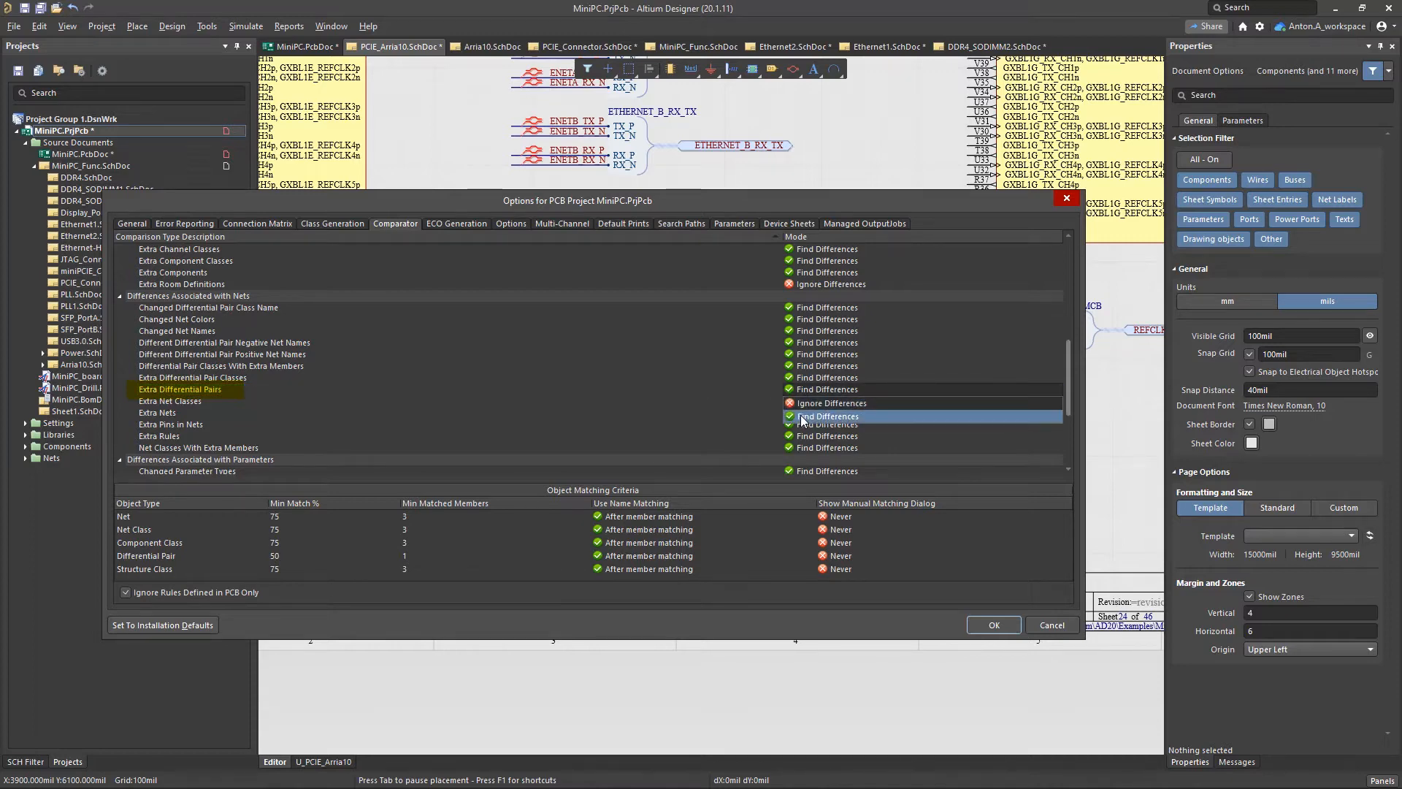
pyautogui.click(456, 222)
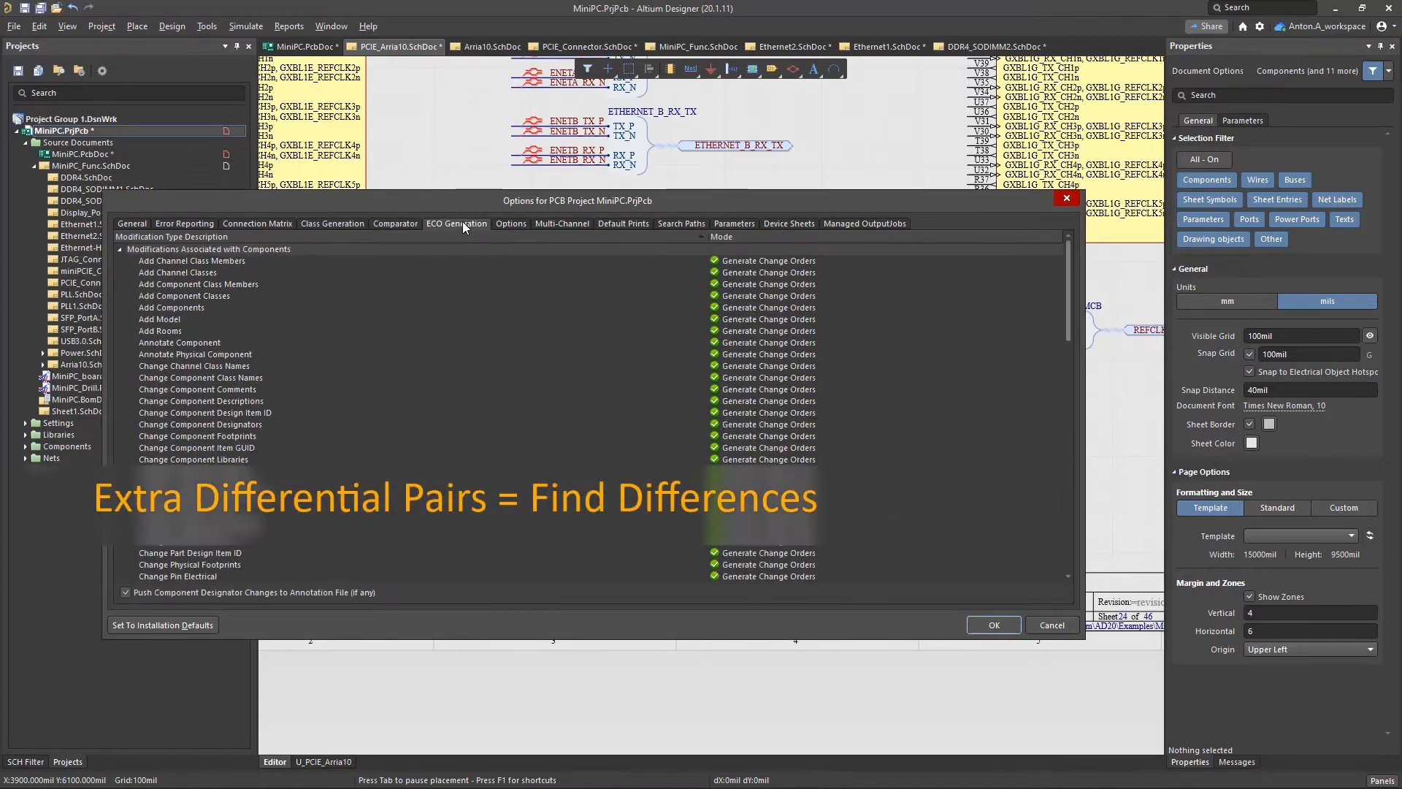
pyautogui.scroll(-3)
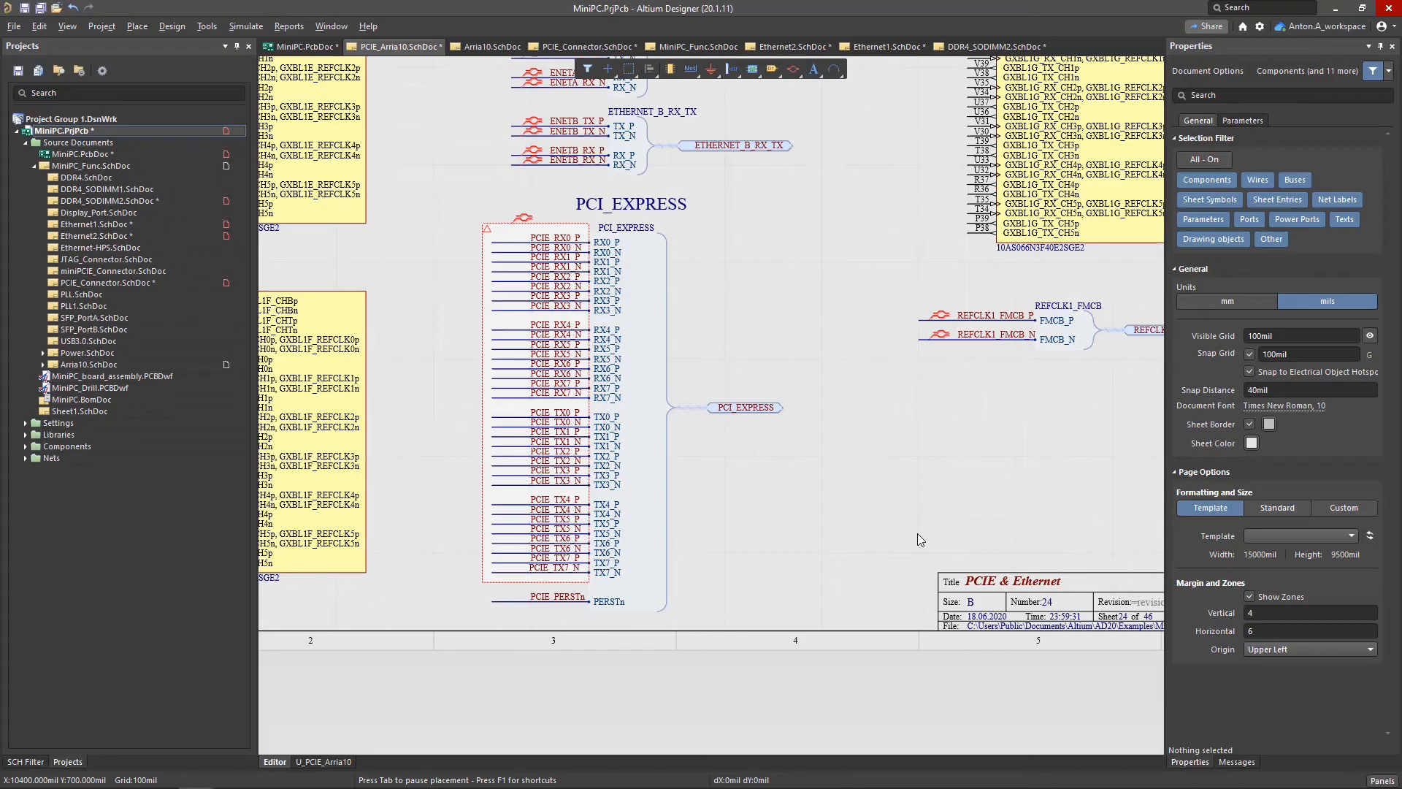
pyautogui.moveTo(173, 24)
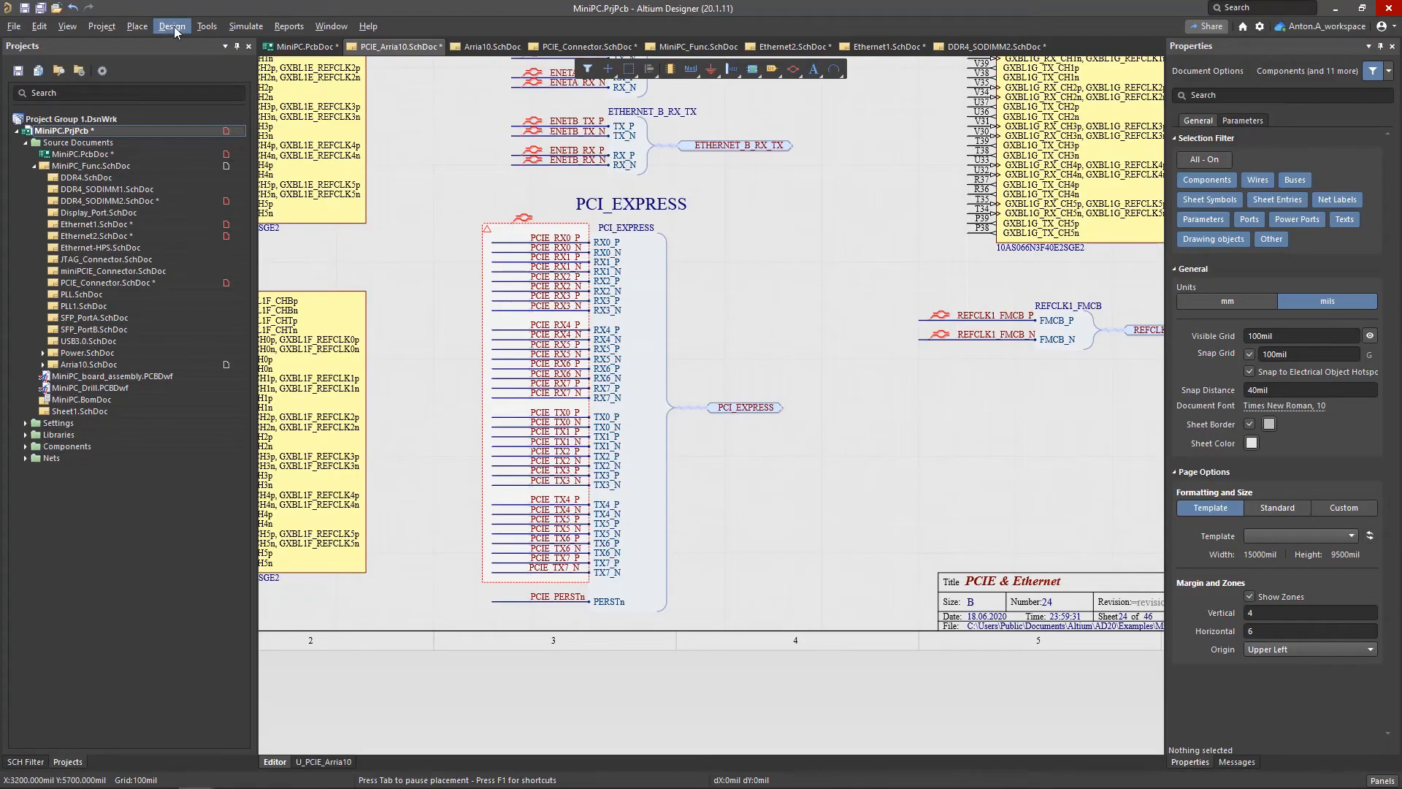
# Update the PCB document, executing the change order adding the 19 differential pairs.
pyautogui.click(172, 25)
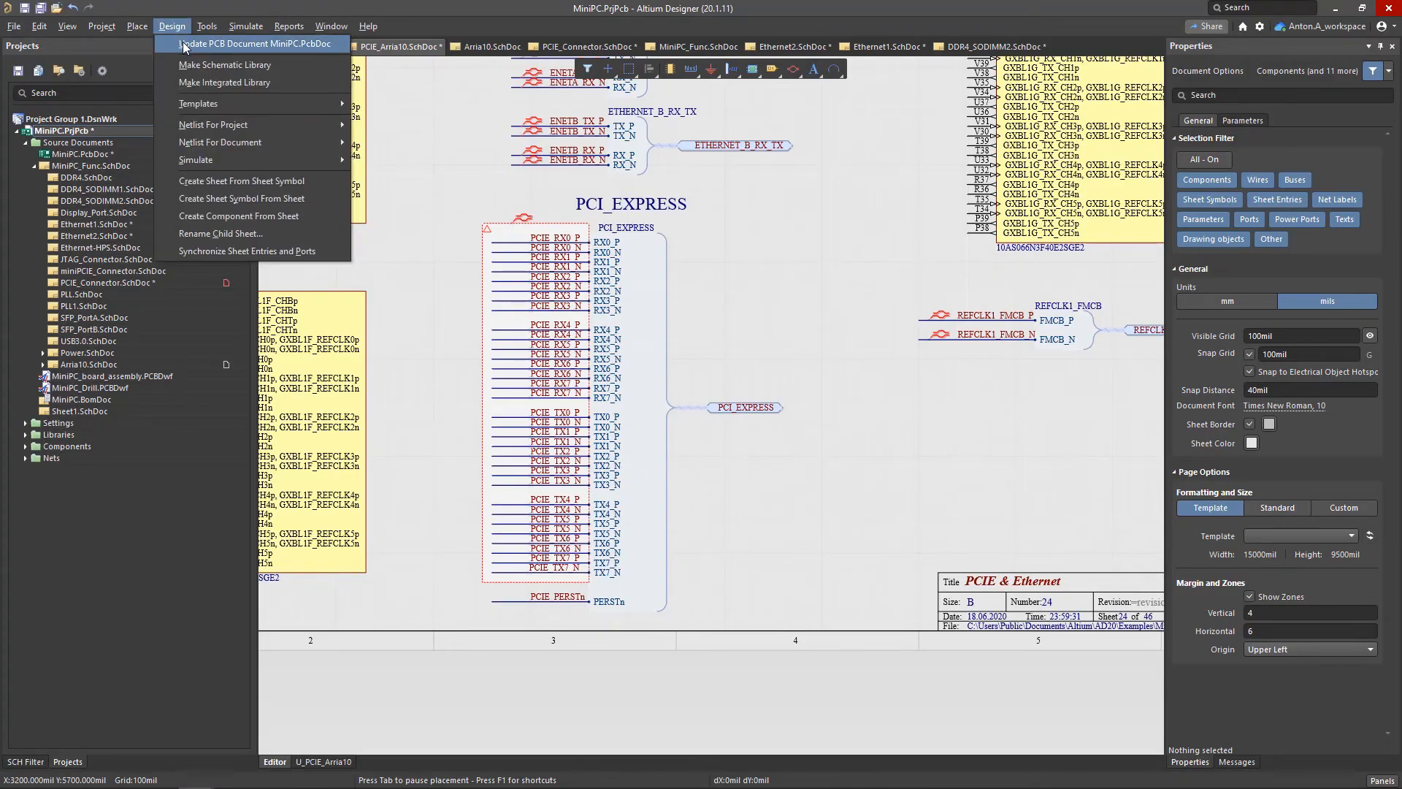
pyautogui.click(254, 42)
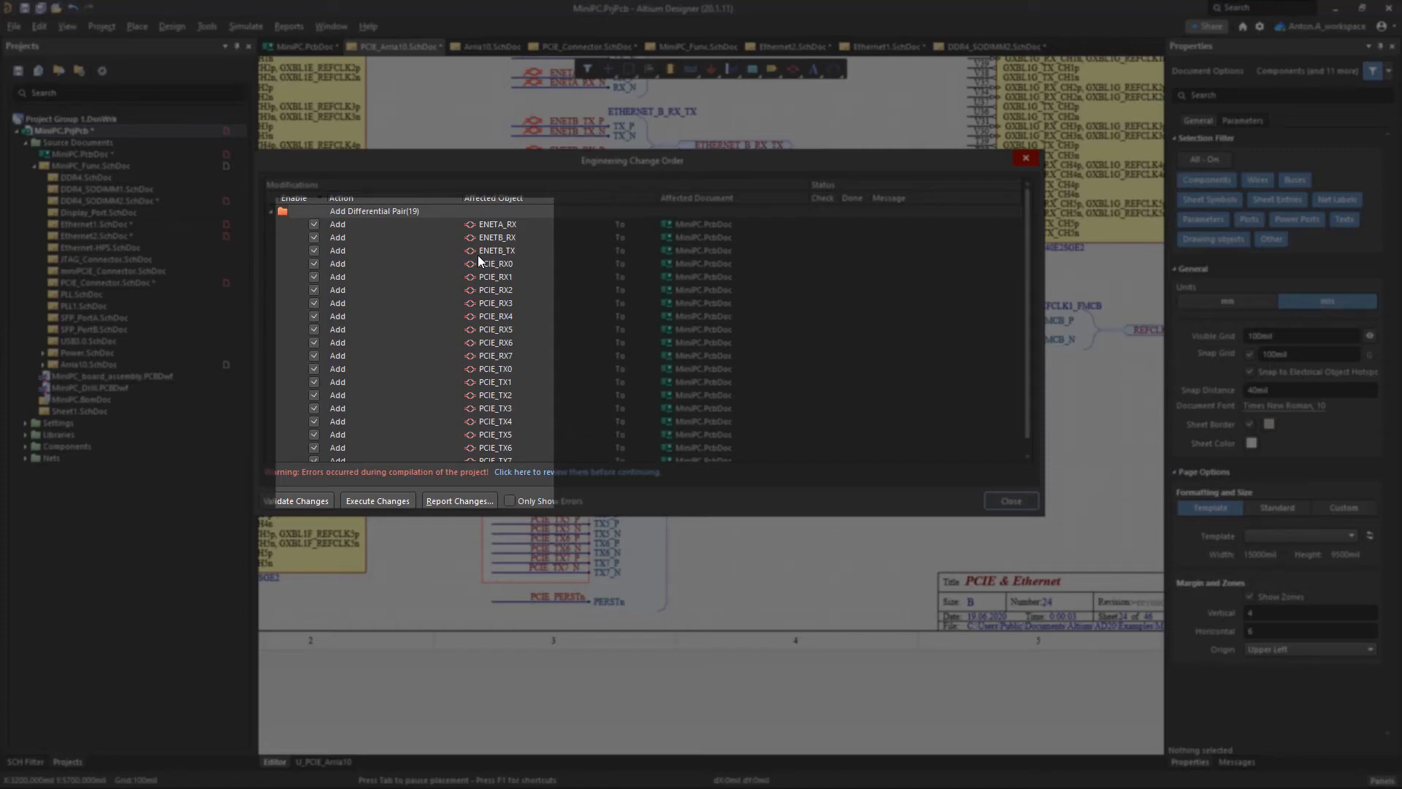
pyautogui.click(377, 499)
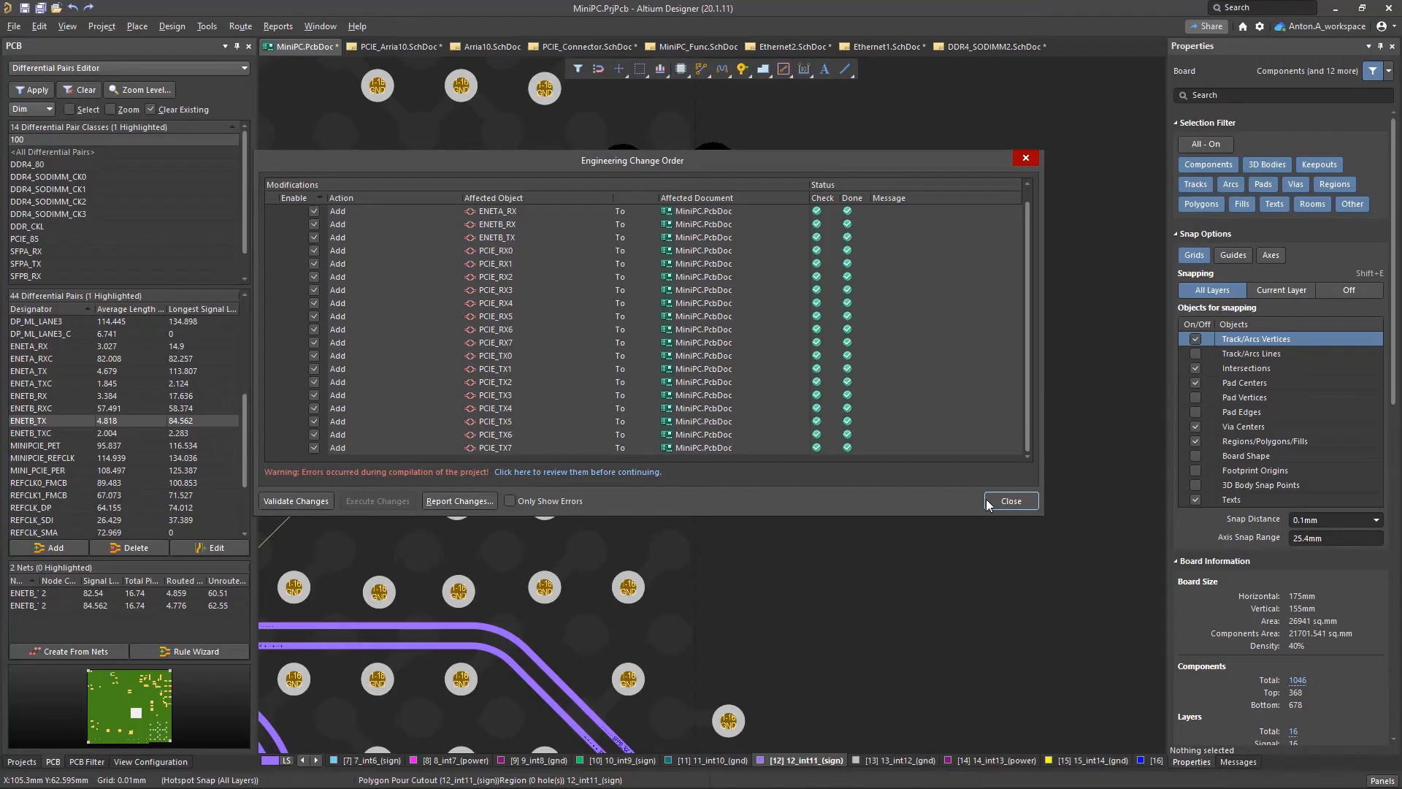
pyautogui.click(1009, 501)
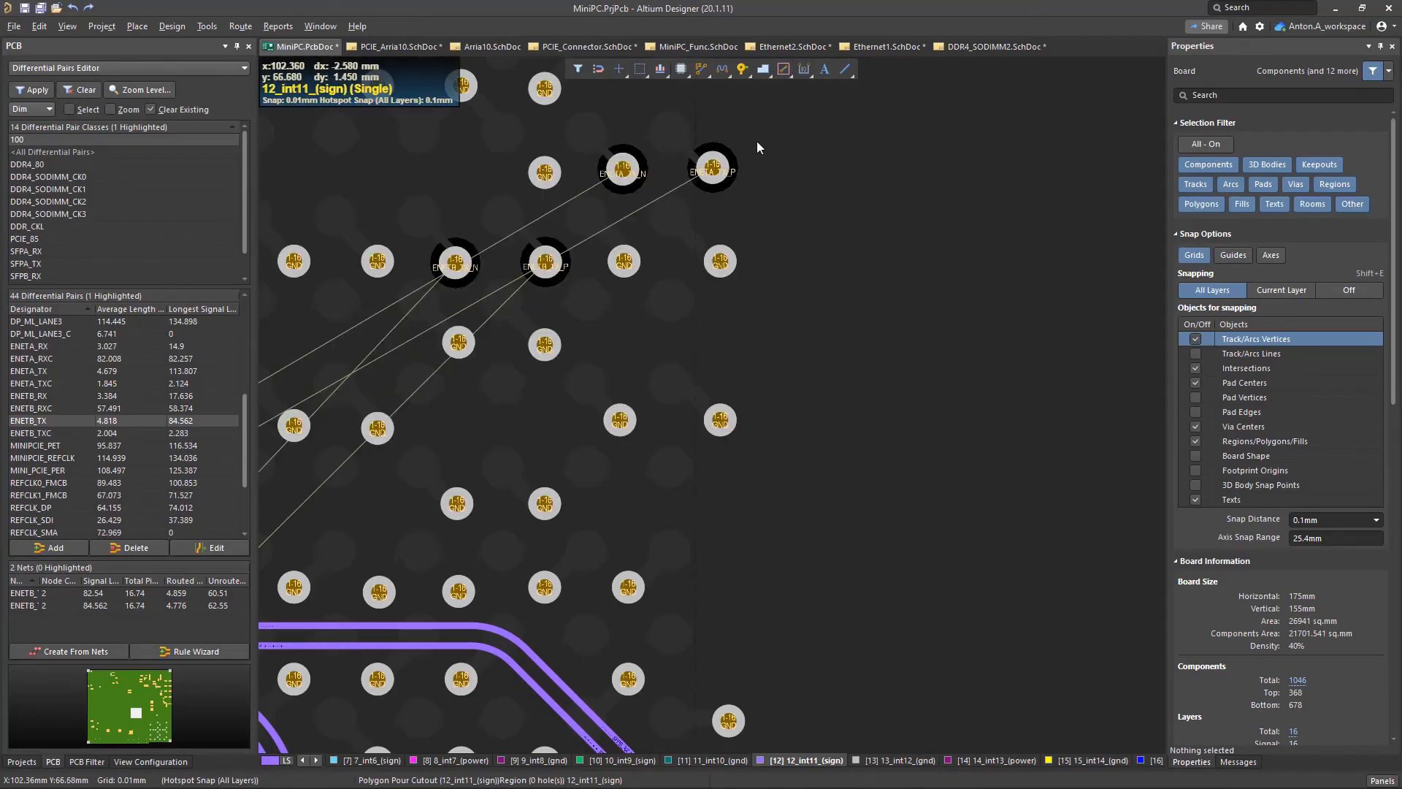
# Start interactive differential pair routing from an ENETB_TX pad.
pyautogui.click(545, 260)
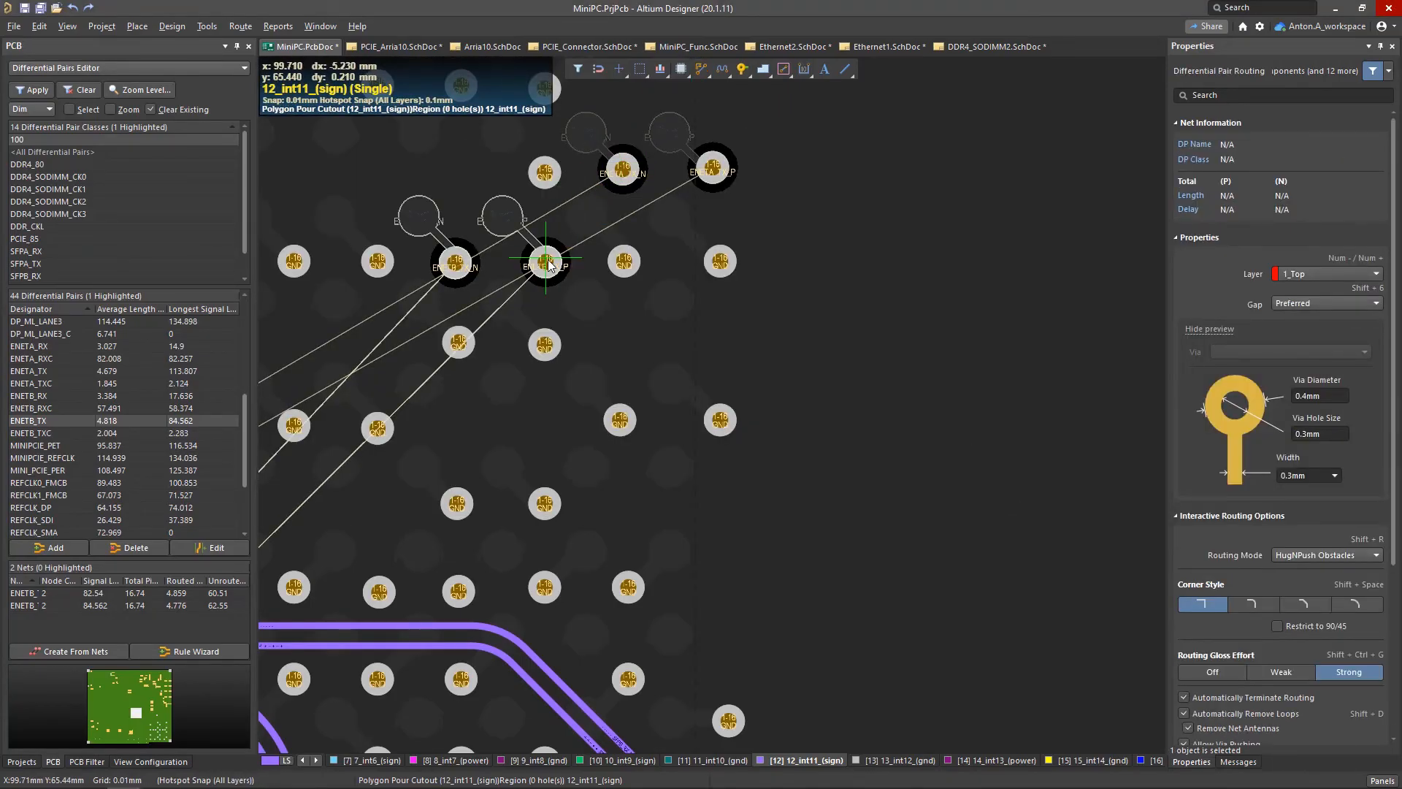